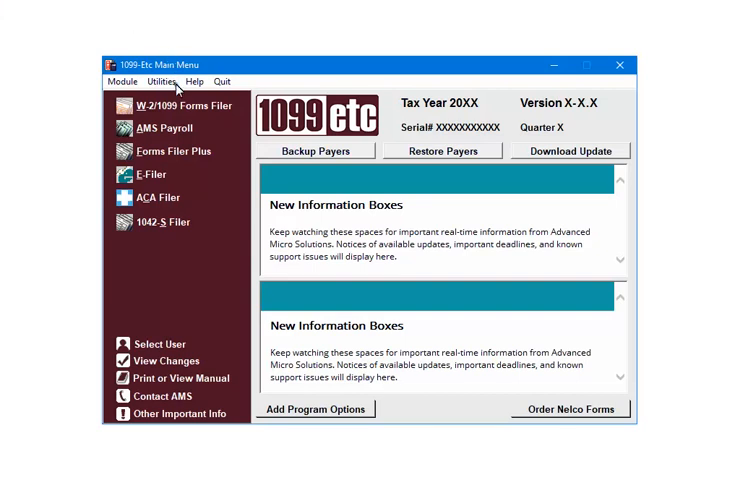
Launch the Print Count of ALL 1099-Etc Forms in Use utility from Utilities > Print Utilities.
{"action": "left_click", "coordinate": [159, 81]}
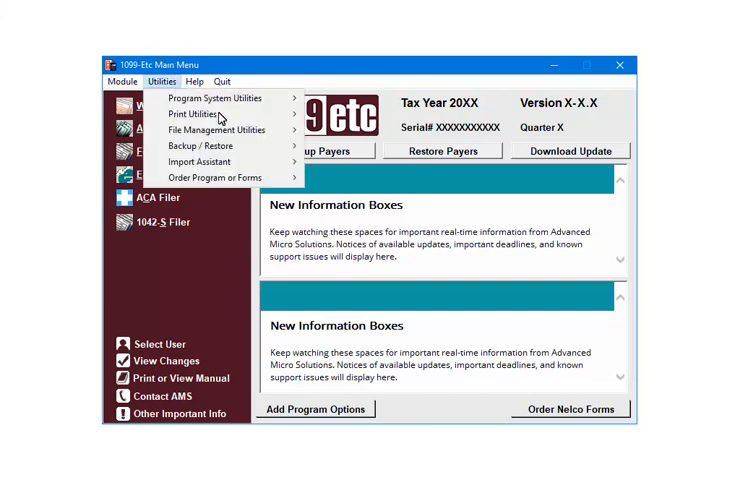
{"action": "left_click", "coordinate": [194, 114]}
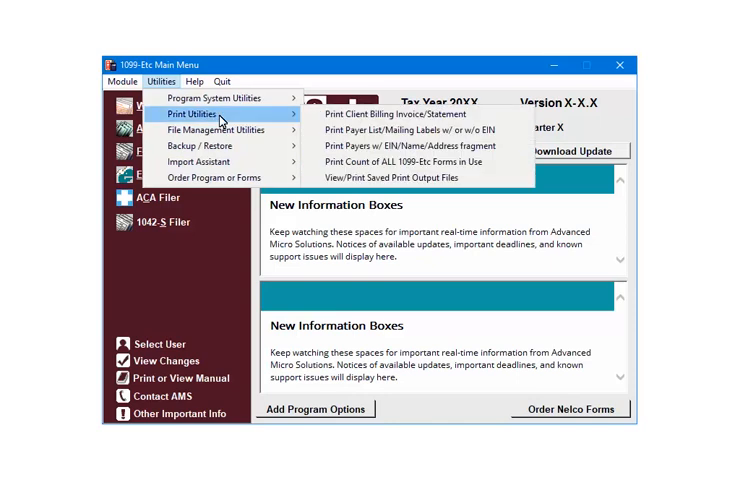
{"action": "mouse_move", "coordinate": [489, 169]}
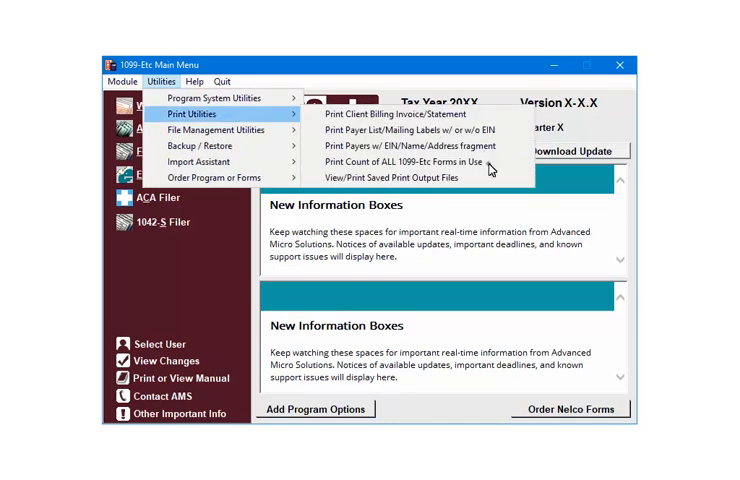
{"action": "left_click", "coordinate": [400, 162]}
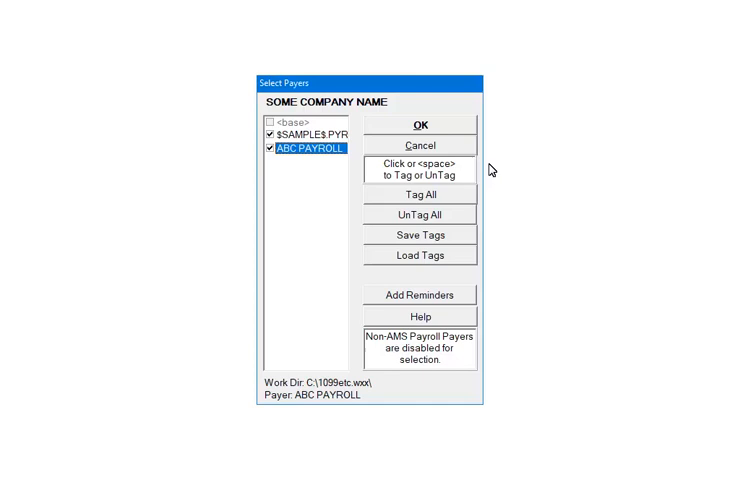
{"action": "mouse_move", "coordinate": [473, 164]}
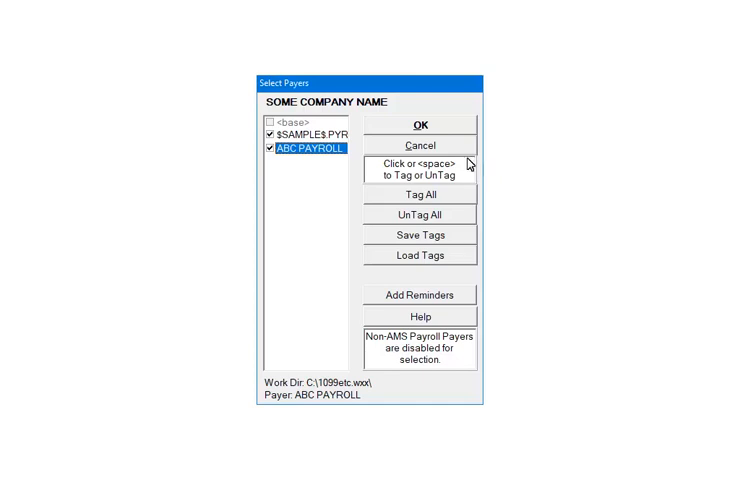
Accept both tagged payers and the default print parameters to run the count.
{"action": "left_click", "coordinate": [419, 124]}
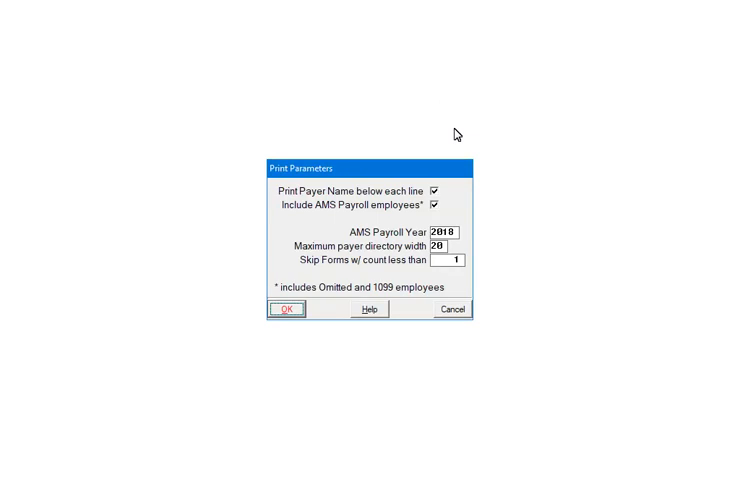
{"action": "mouse_move", "coordinate": [360, 159]}
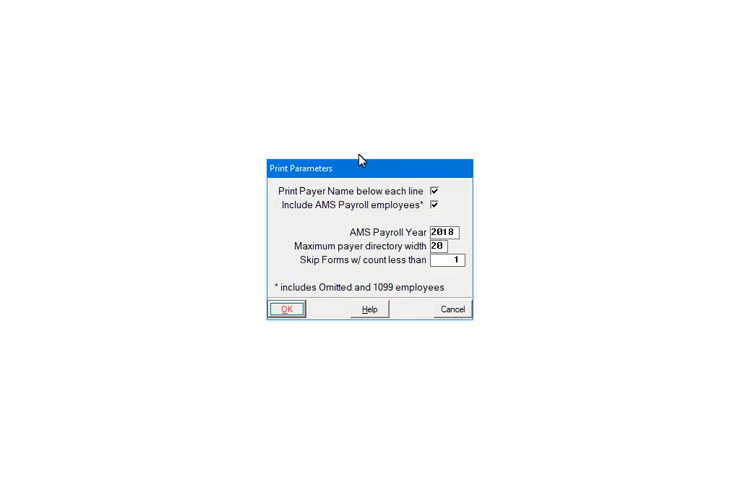
{"action": "left_click", "coordinate": [285, 308]}
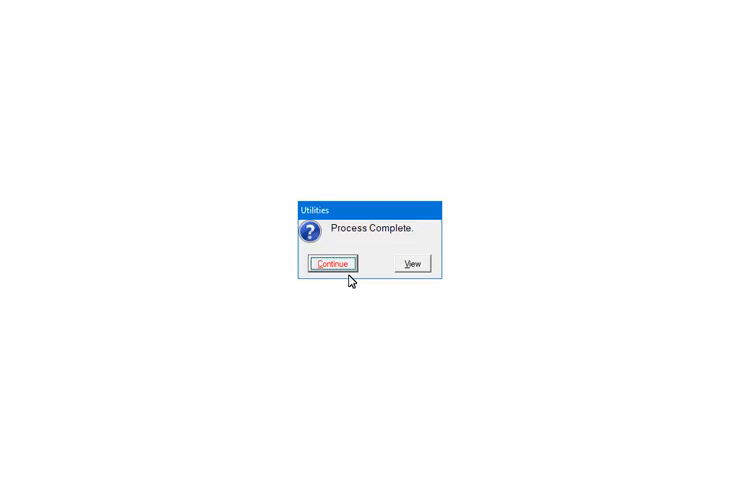
Dismiss Process Complete, choose View/Print, and view the two-page forms-count report.
{"action": "left_click", "coordinate": [335, 263]}
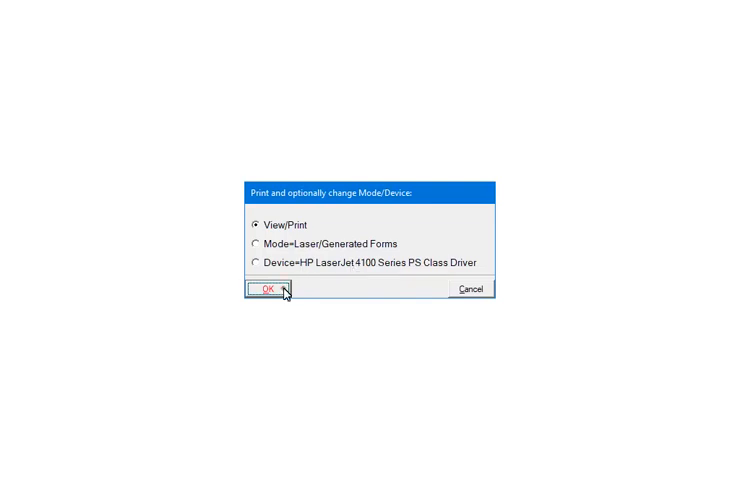
{"action": "left_click", "coordinate": [266, 289]}
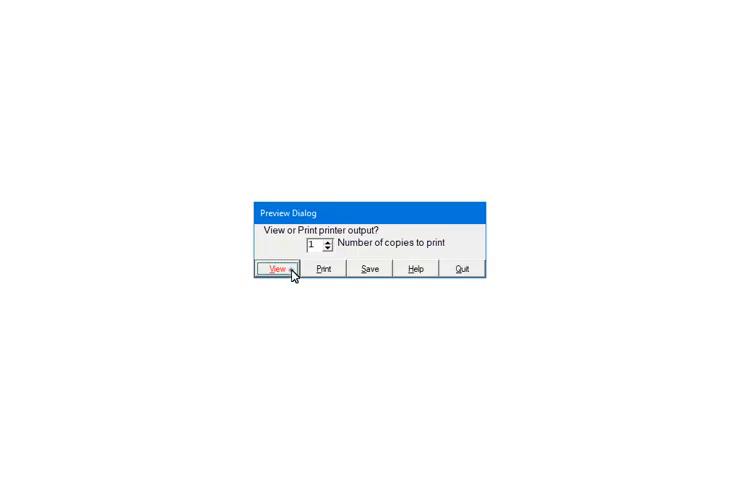
{"action": "left_click", "coordinate": [272, 270]}
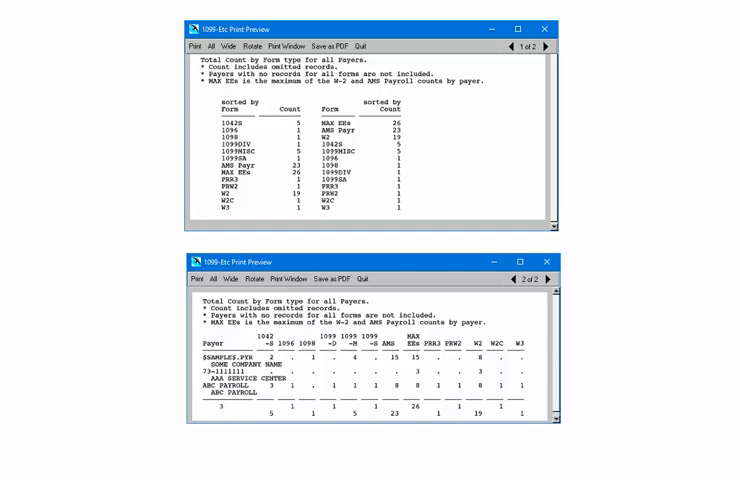